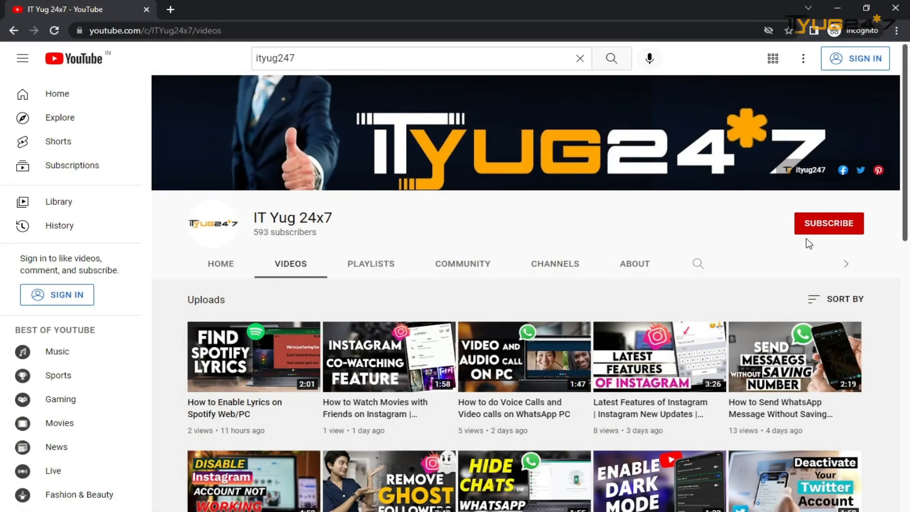
Step: Open PPT Deck for SGDP from the desktop and delete the title slide's artwork
scroll(down, 3)
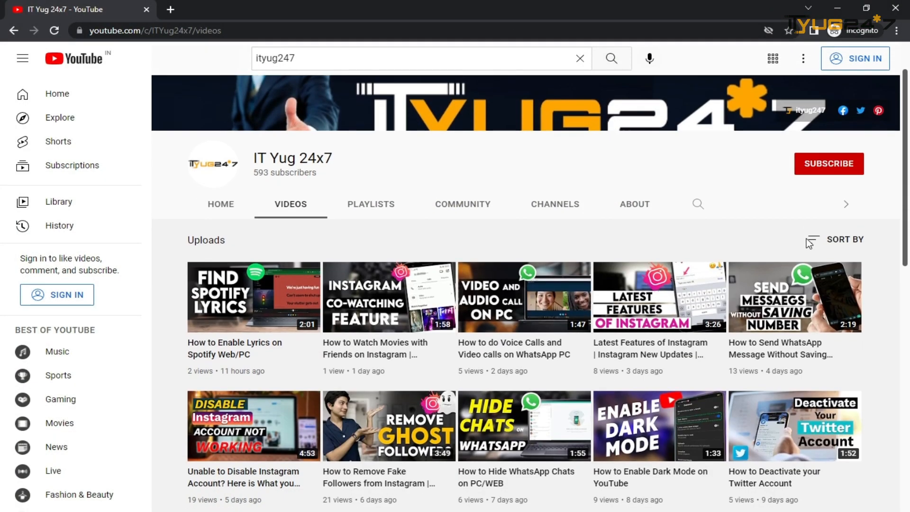
scroll(down, 3)
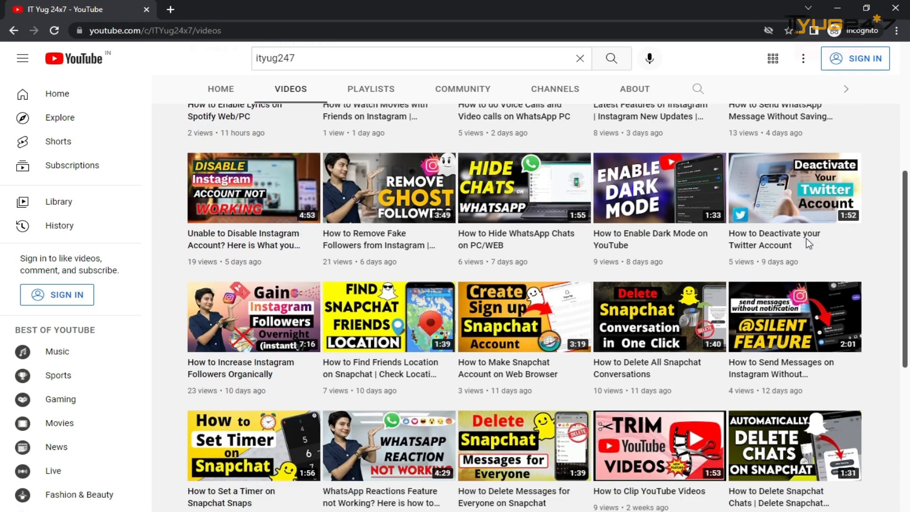
scroll(down, 3)
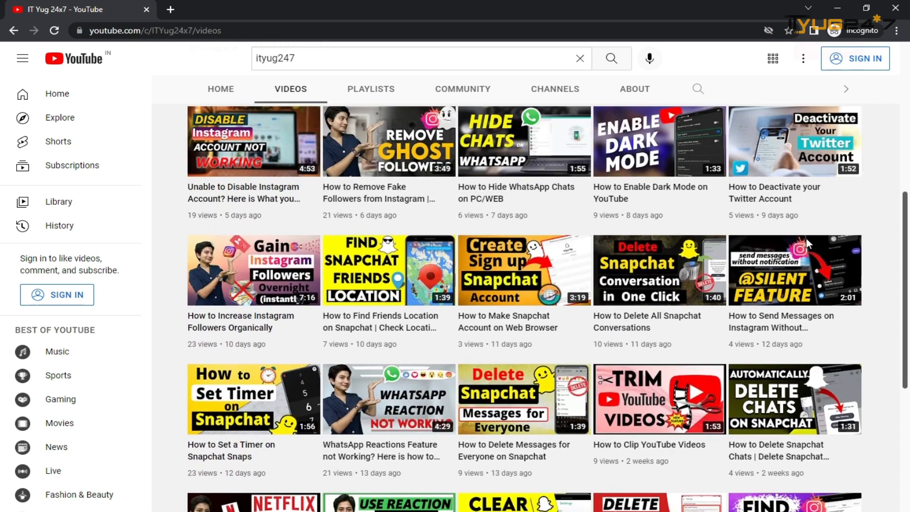
scroll(up, 3)
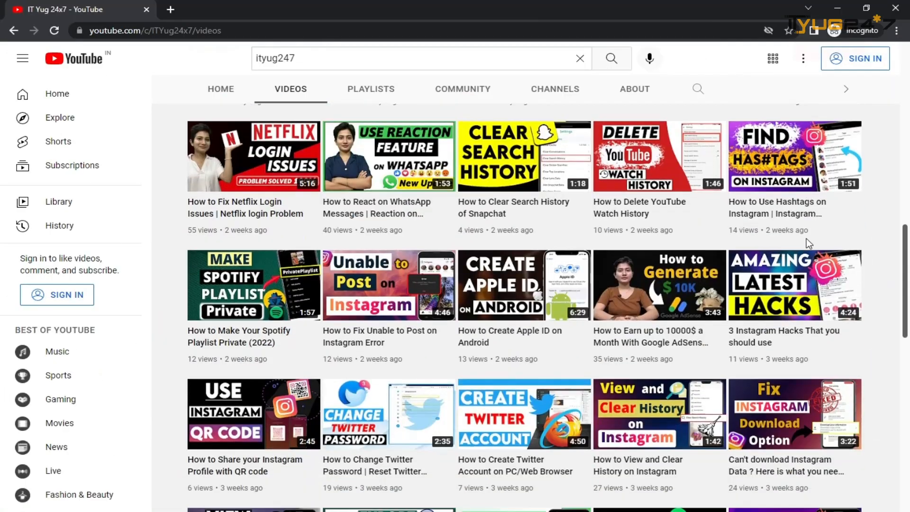
scroll(down, 3)
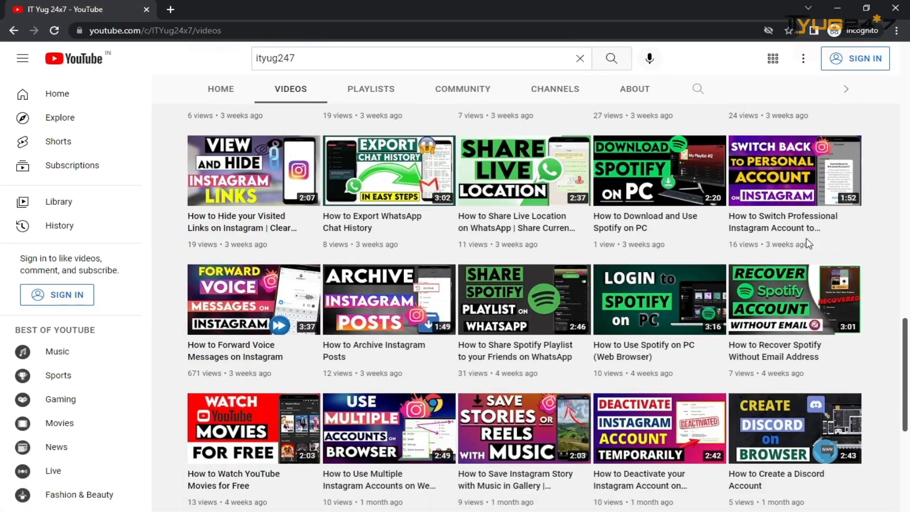
scroll(down, 3)
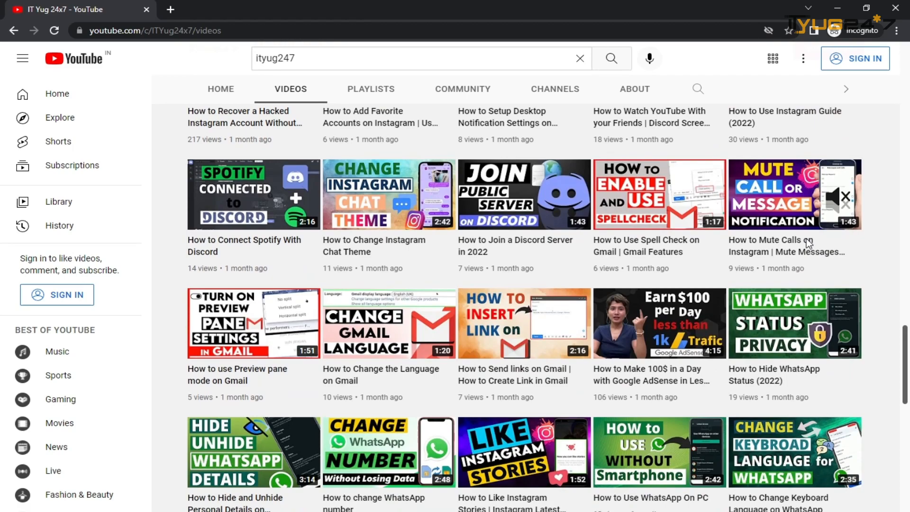
scroll(up, 3)
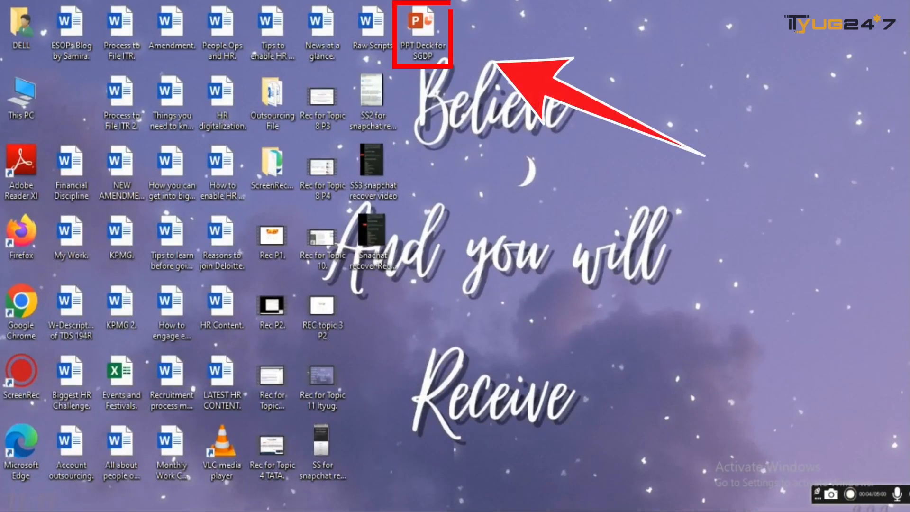
double_click(423, 29)
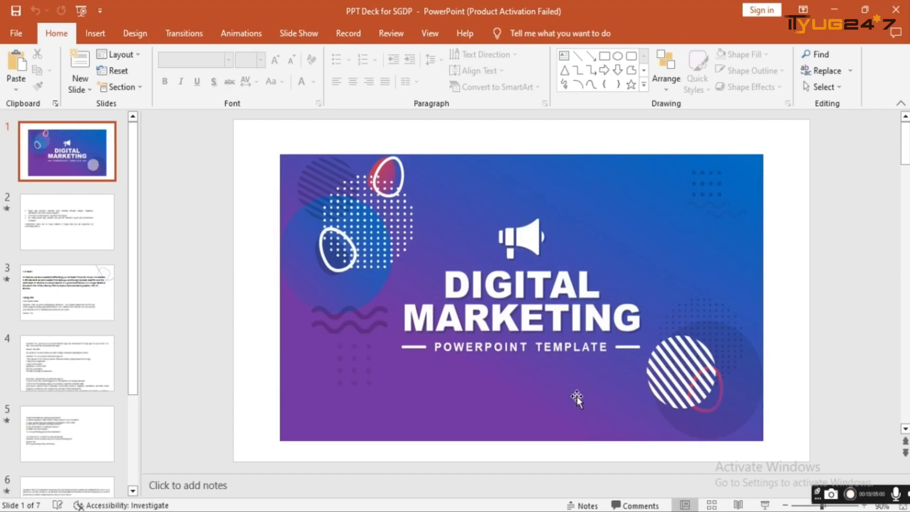
mouse_move(551, 348)
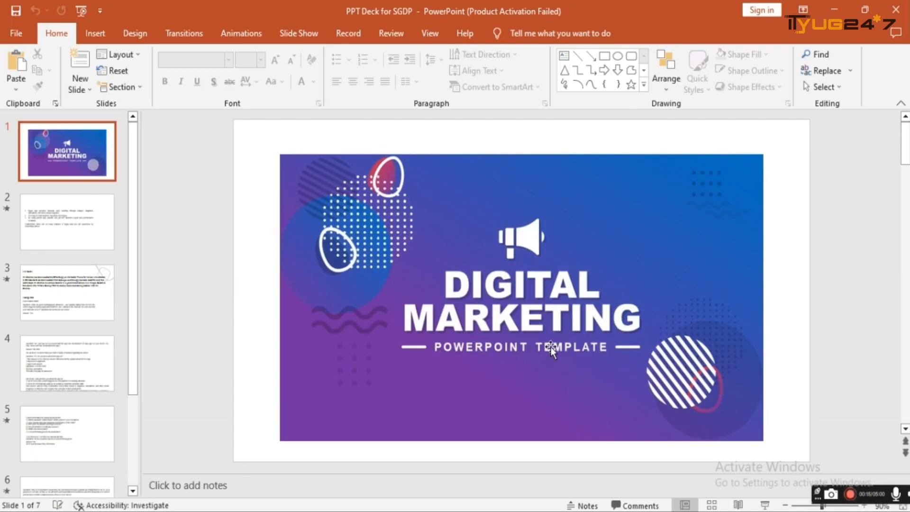
right_click(550, 348)
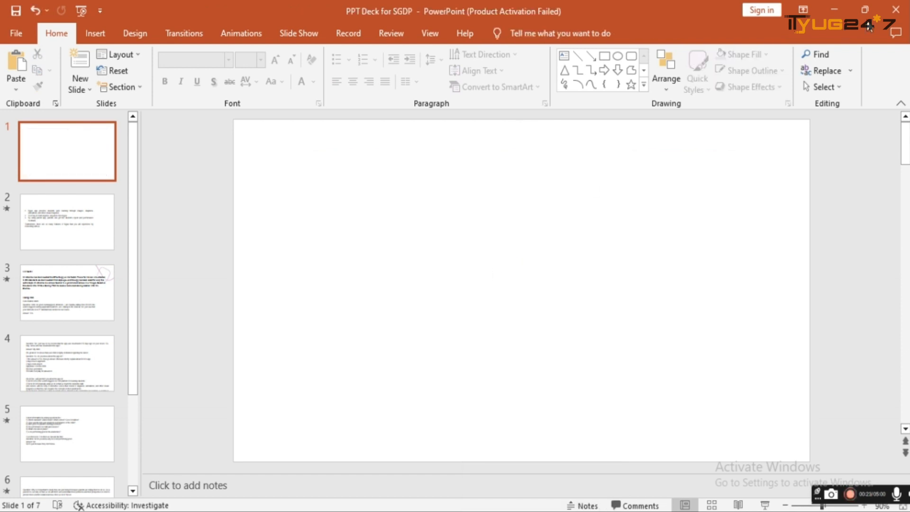
Step: Close the deck and choose Don't Save to discard the deletion
click(895, 10)
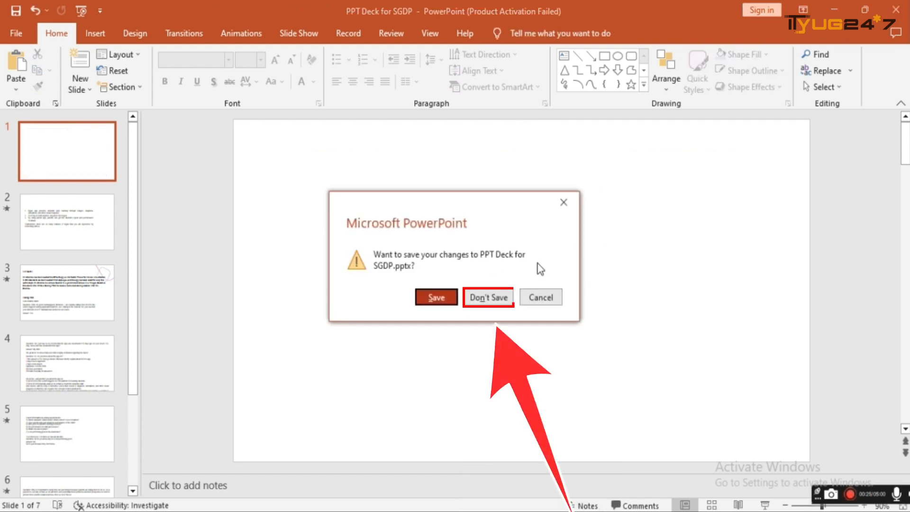
click(488, 296)
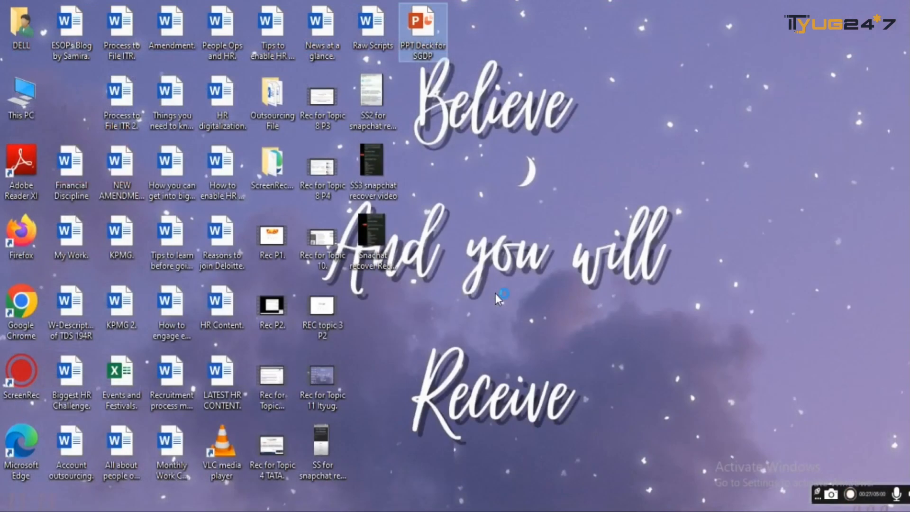
mouse_move(574, 115)
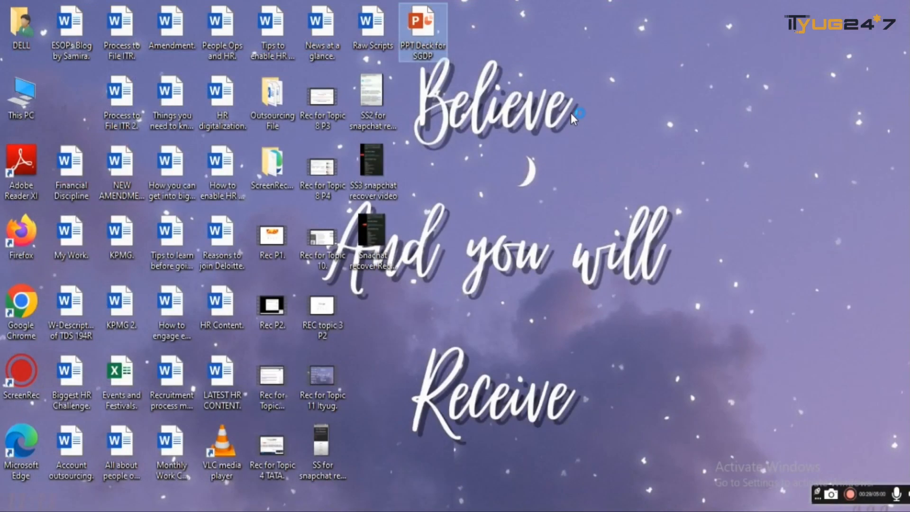
Step: Create a new Microsoft PowerPoint Presentation on the desktop via the New menu
right_click(573, 118)
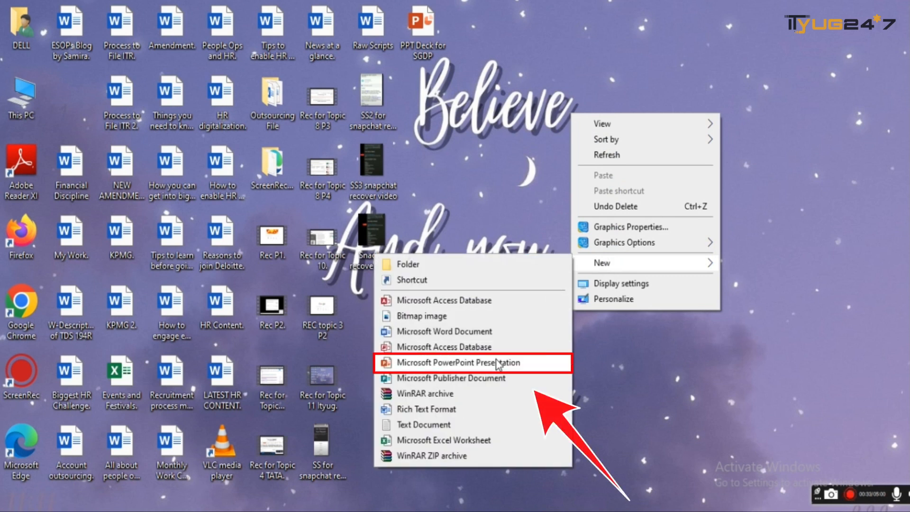
click(457, 362)
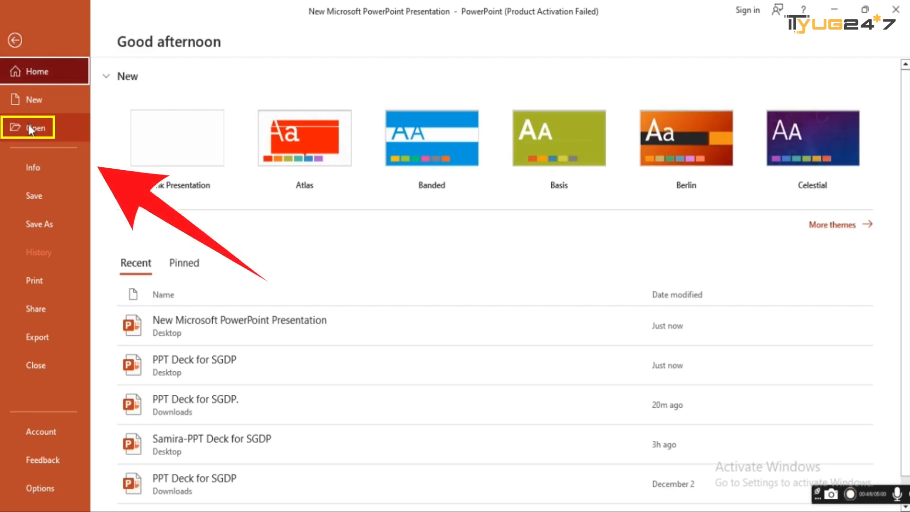
Step: From File > Open, launch Recover Unsaved Presentations to browse the UnsavedFiles folder
click(35, 127)
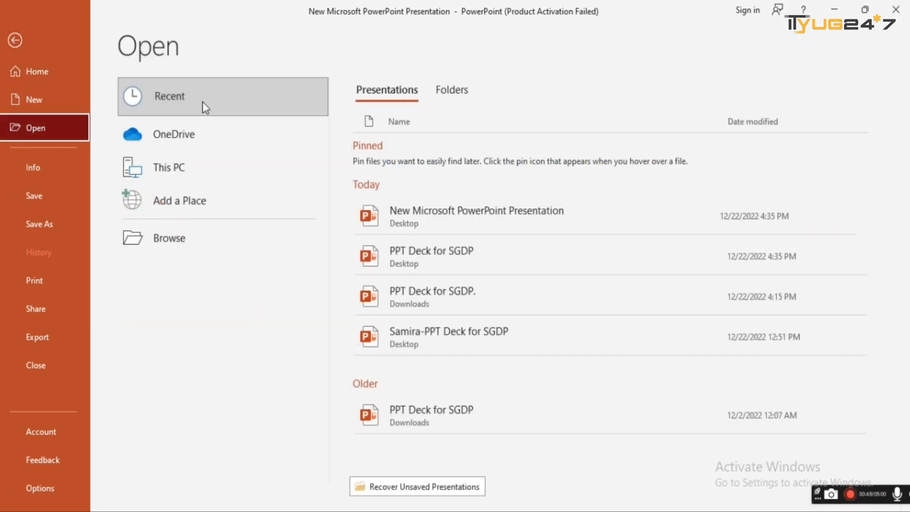
mouse_move(400, 415)
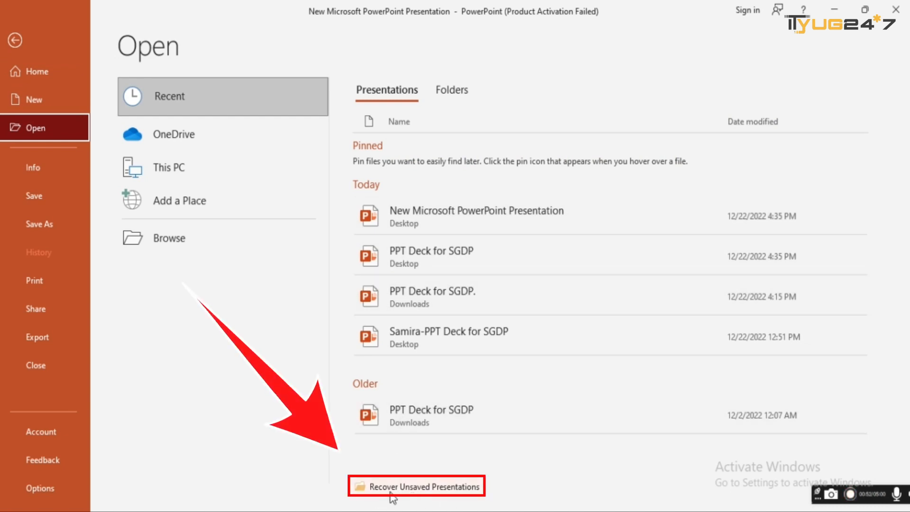
mouse_move(443, 487)
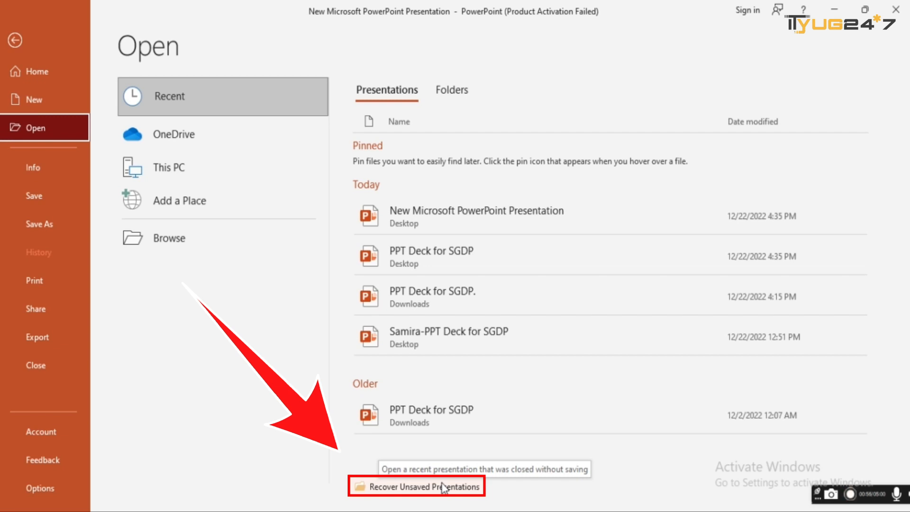
click(417, 486)
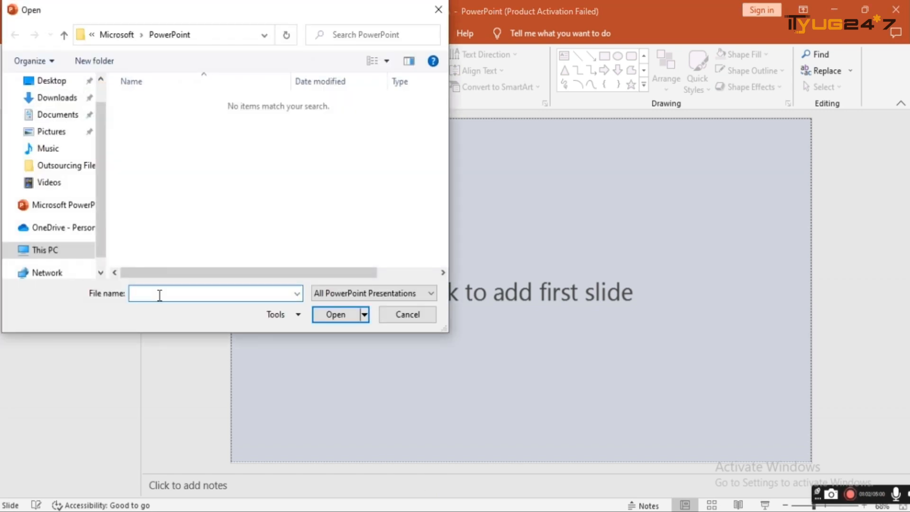
Step: Locate PPT Deck for SGDP.pptx on the Desktop by name and open it
click(215, 293)
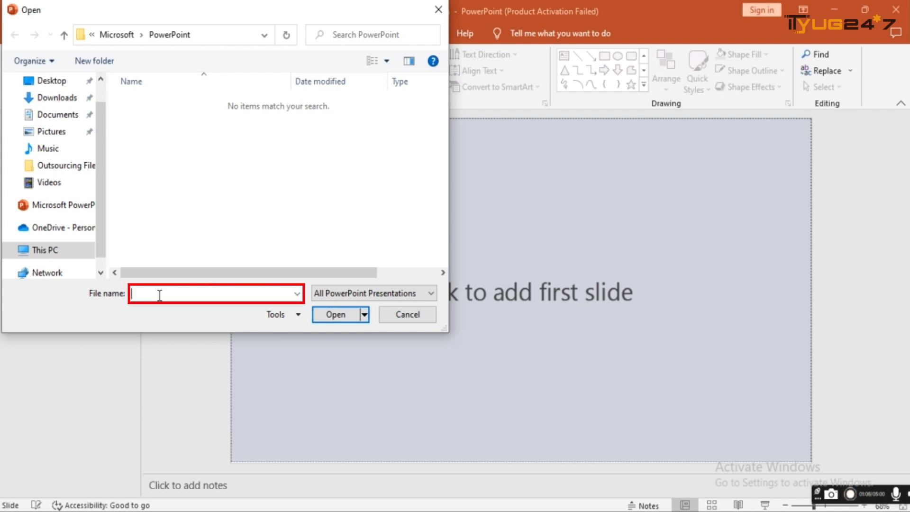
text(S)
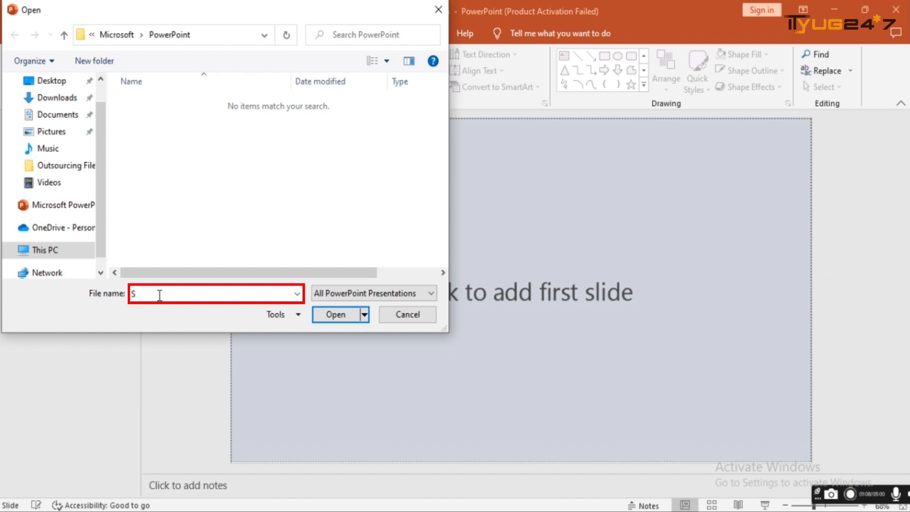
text(S)
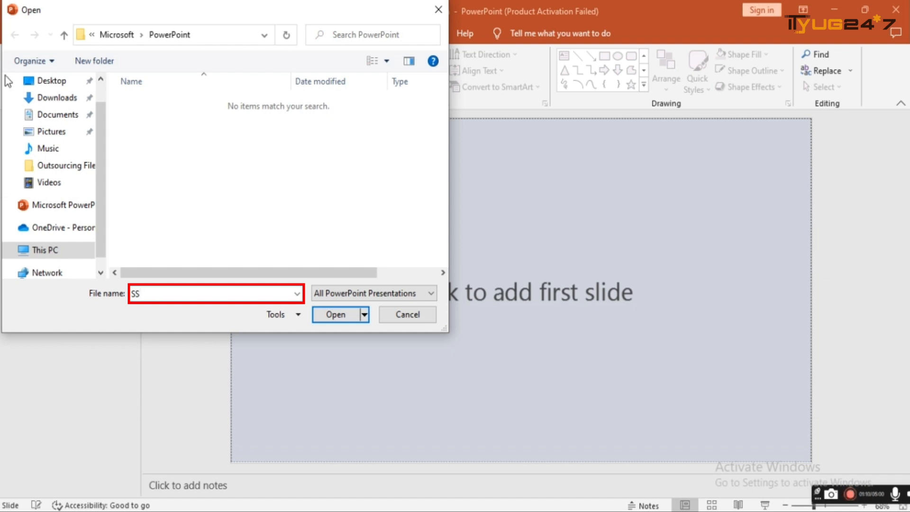
click(52, 79)
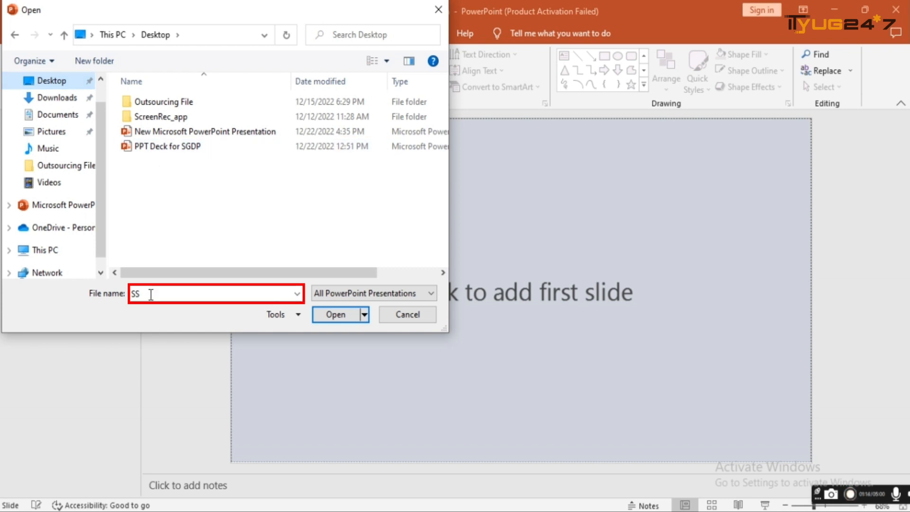
text(PPT Deck for SGDP.pptx)
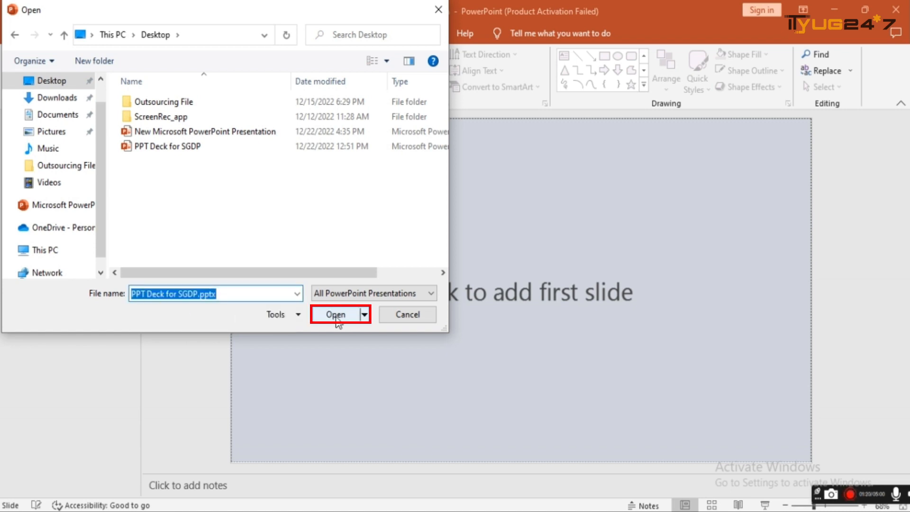
click(335, 314)
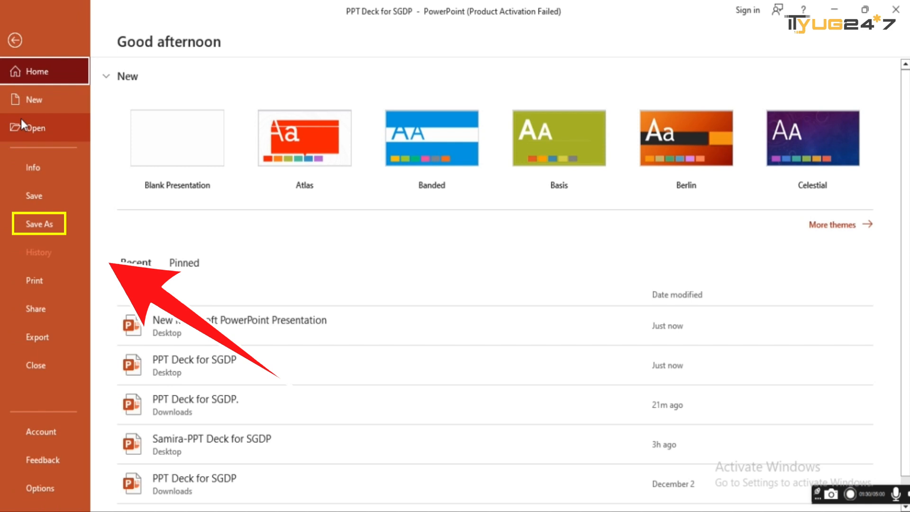
Step: Save the deck to Downloads as PPT Deck for SGDP, replacing the existing copy
click(39, 224)
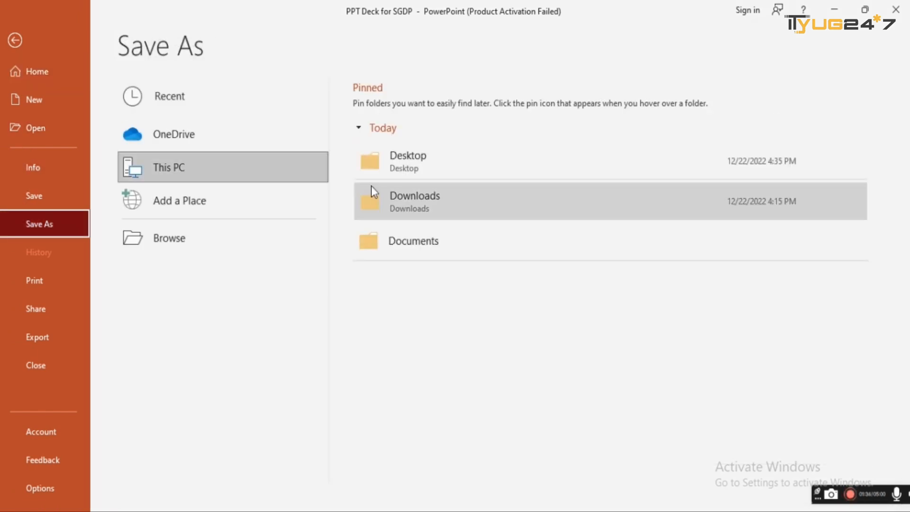
mouse_move(379, 241)
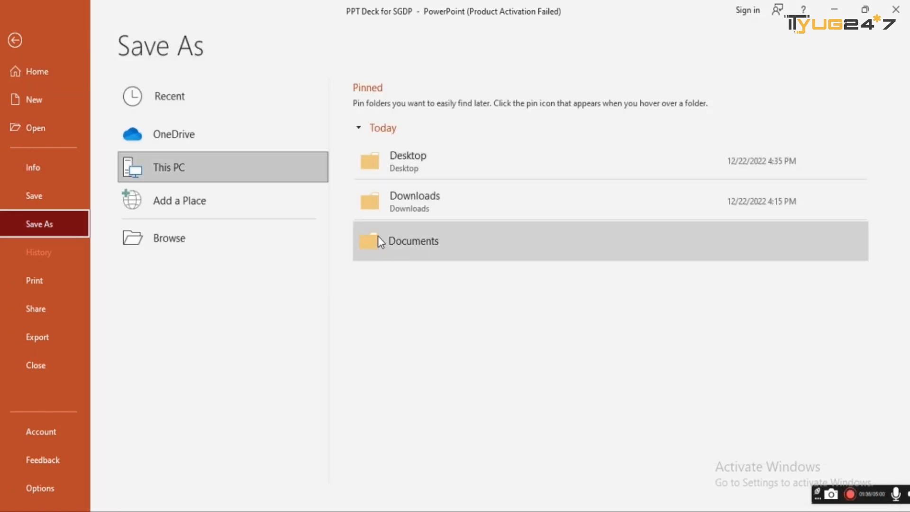
mouse_move(453, 208)
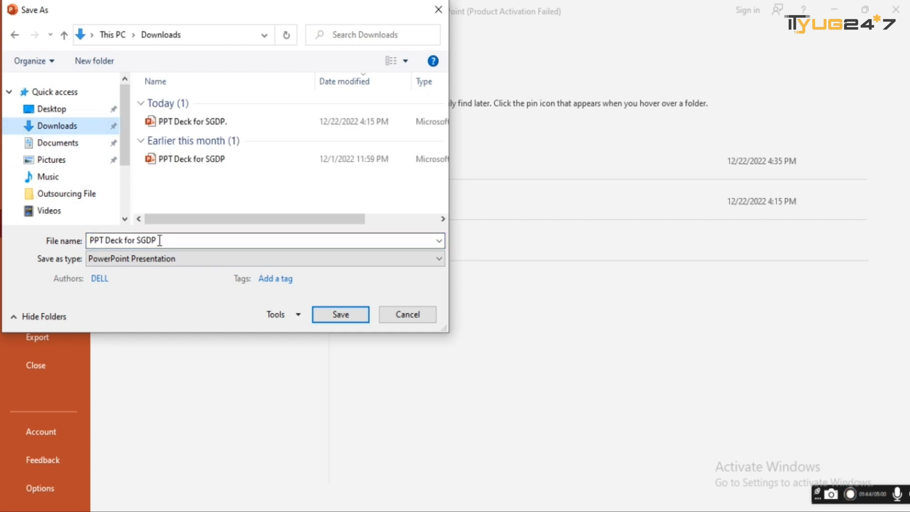
click(339, 314)
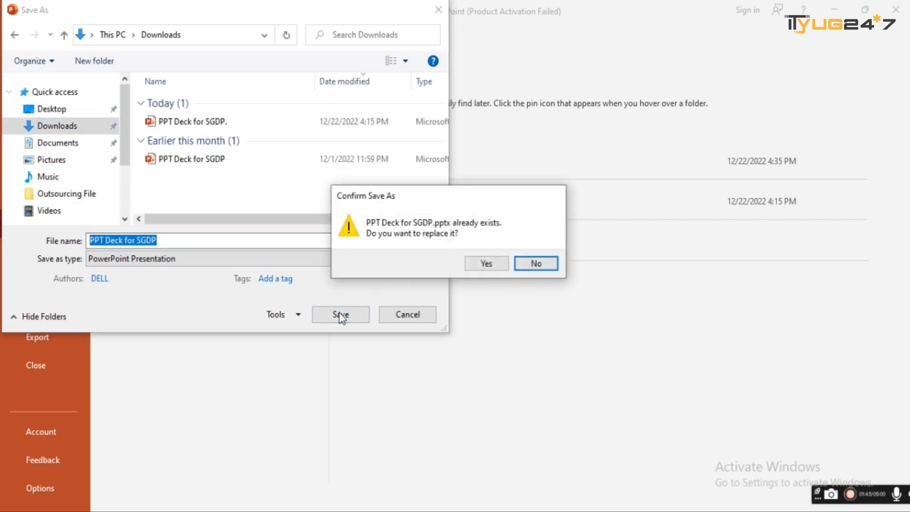
click(486, 263)
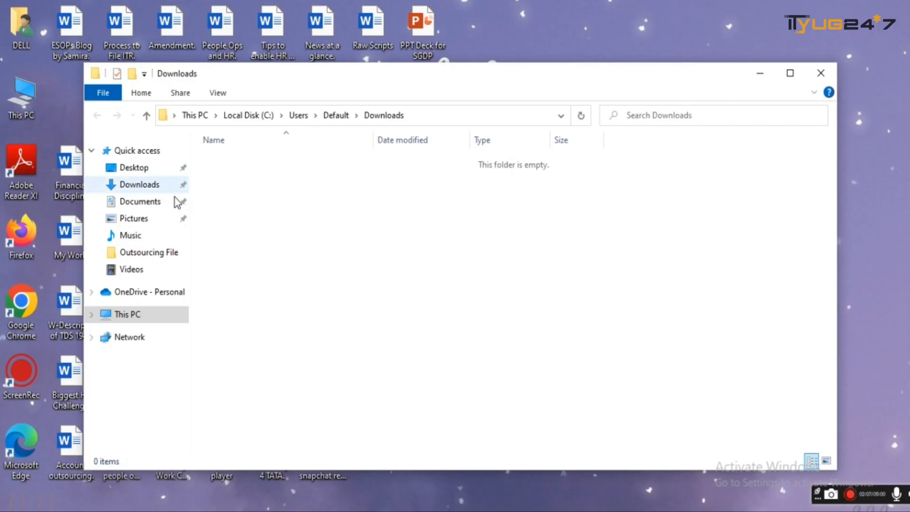
Step: Reopen the saved PPT Deck for SGDP from the Downloads folder in Explorer
click(140, 184)
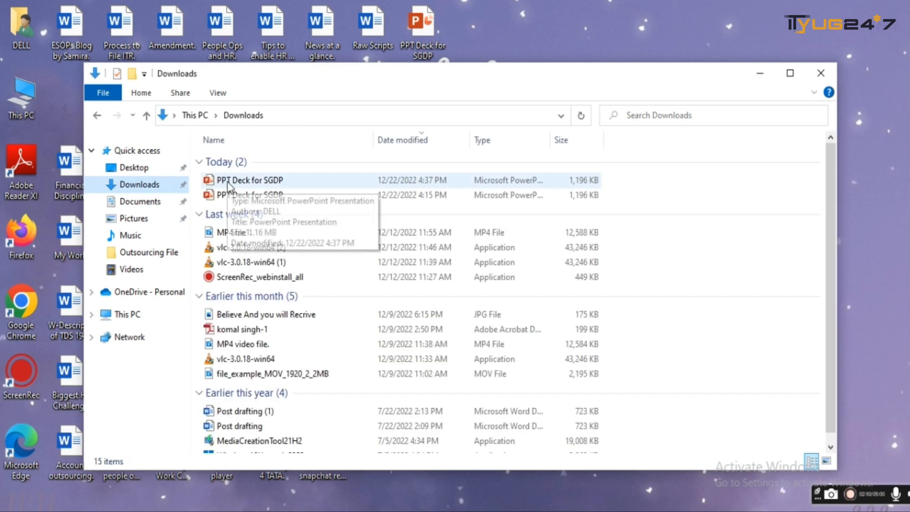
double_click(249, 180)
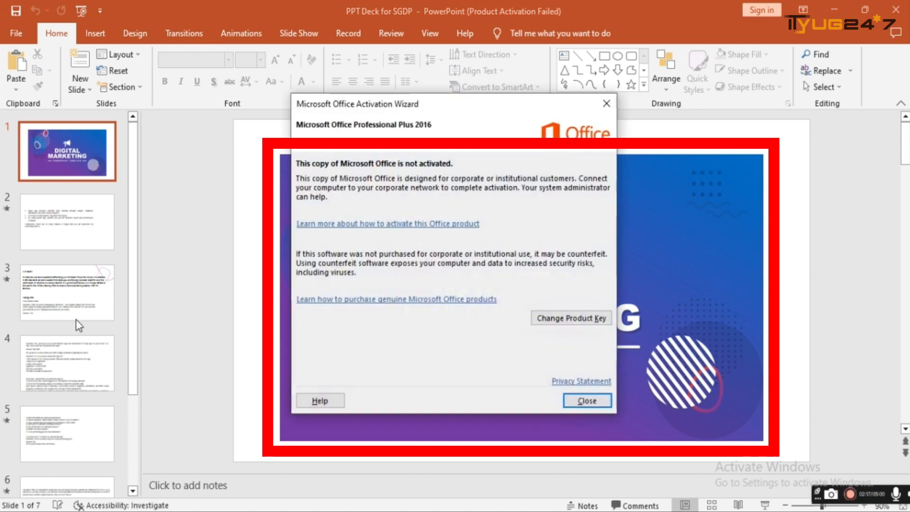
Step: Dismiss the Office Activation Wizard and scroll the thumbnails to confirm all seven slides
click(586, 400)
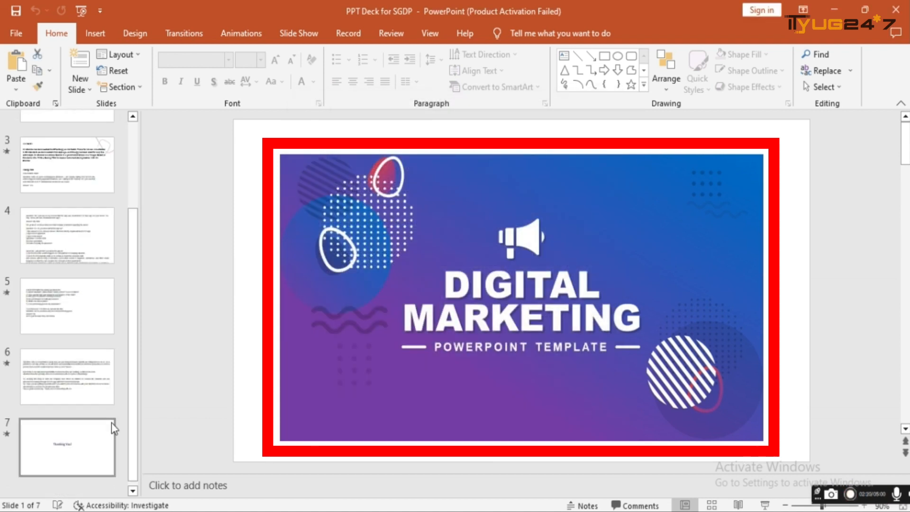
scroll(up, 3)
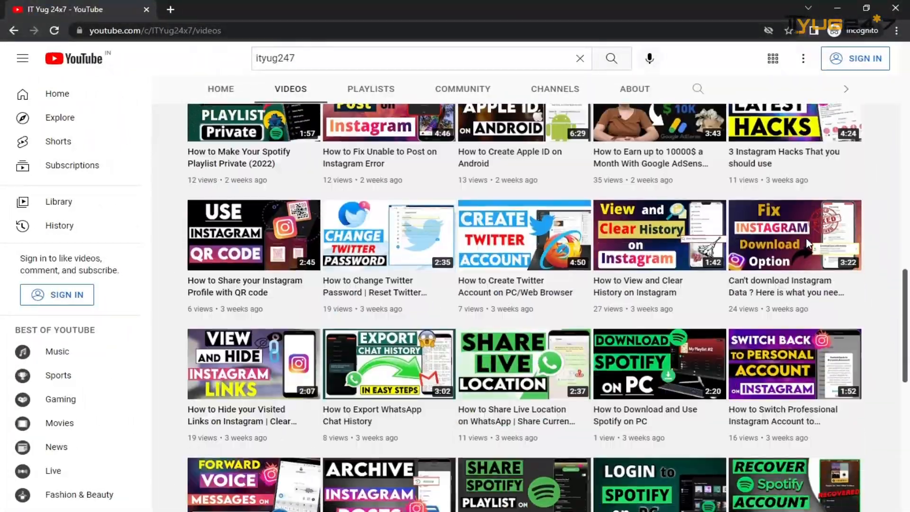
scroll(down, 3)
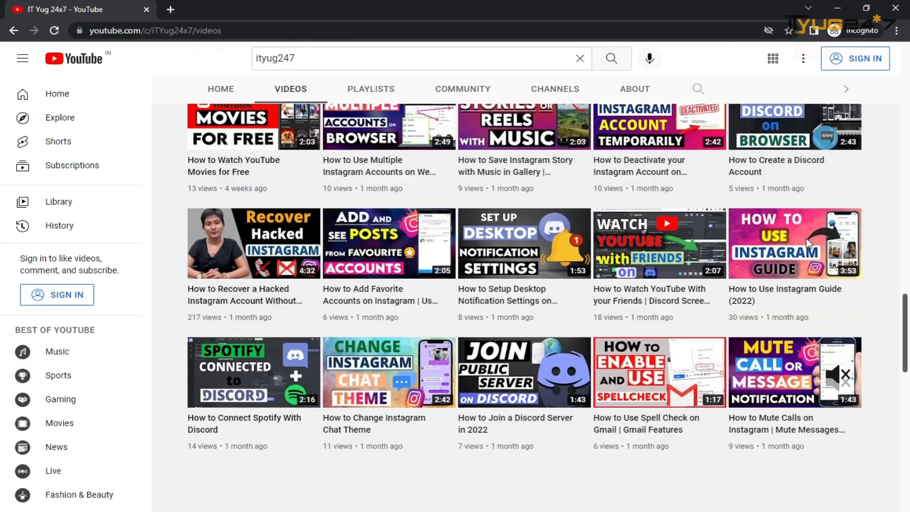